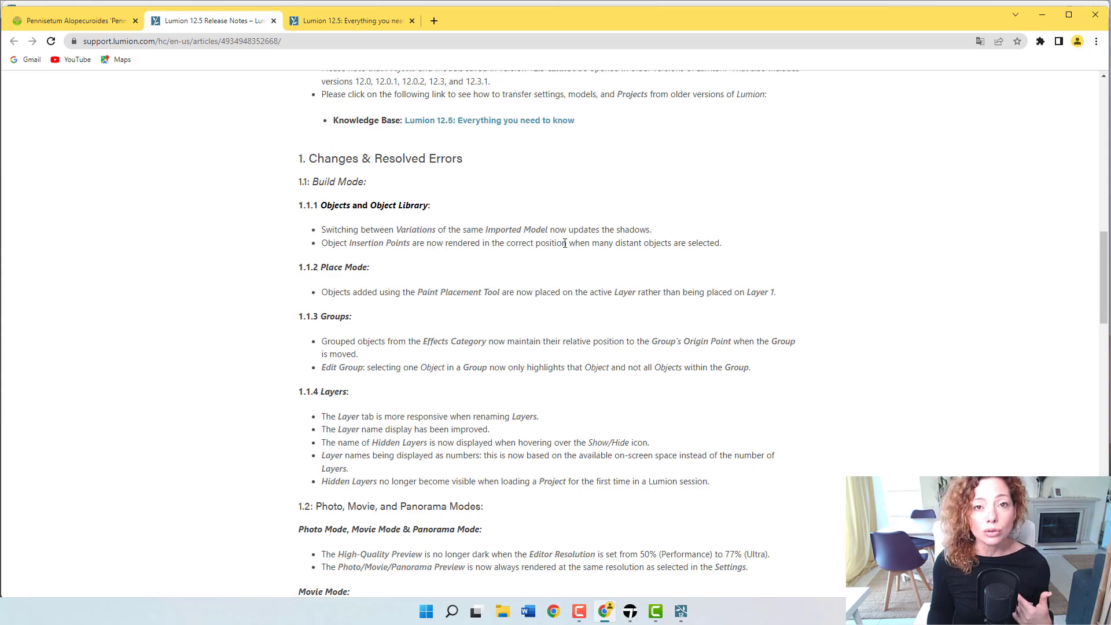
# Step: Return to the Lumion garden project and enter Photo mode on the realistic-styled shot
pyautogui.scroll(3)
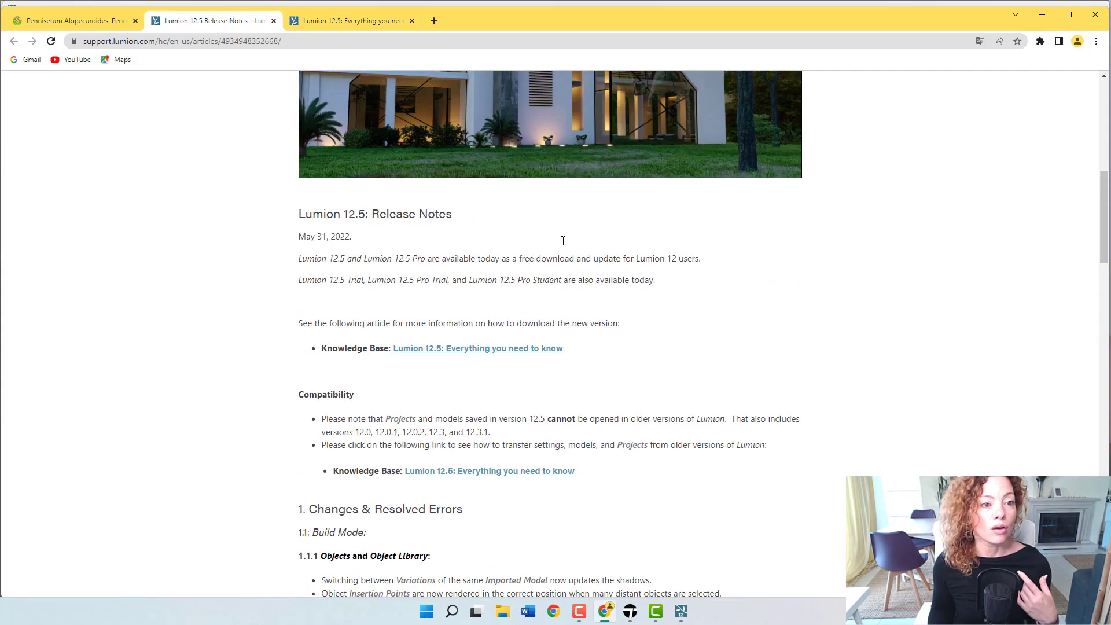
pyautogui.scroll(3)
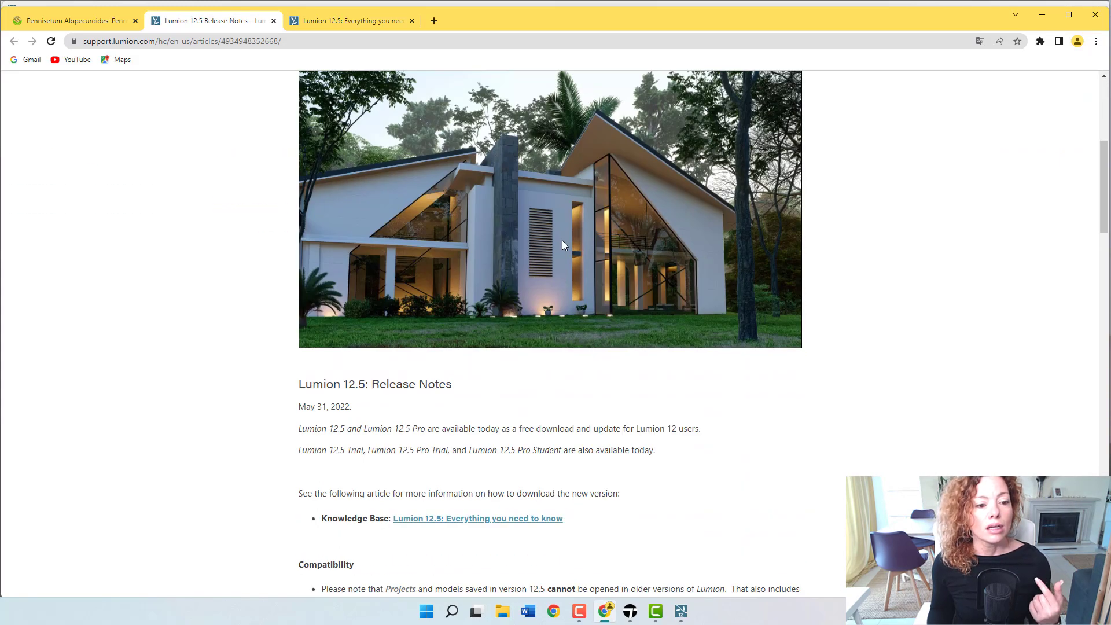
pyautogui.scroll(-3)
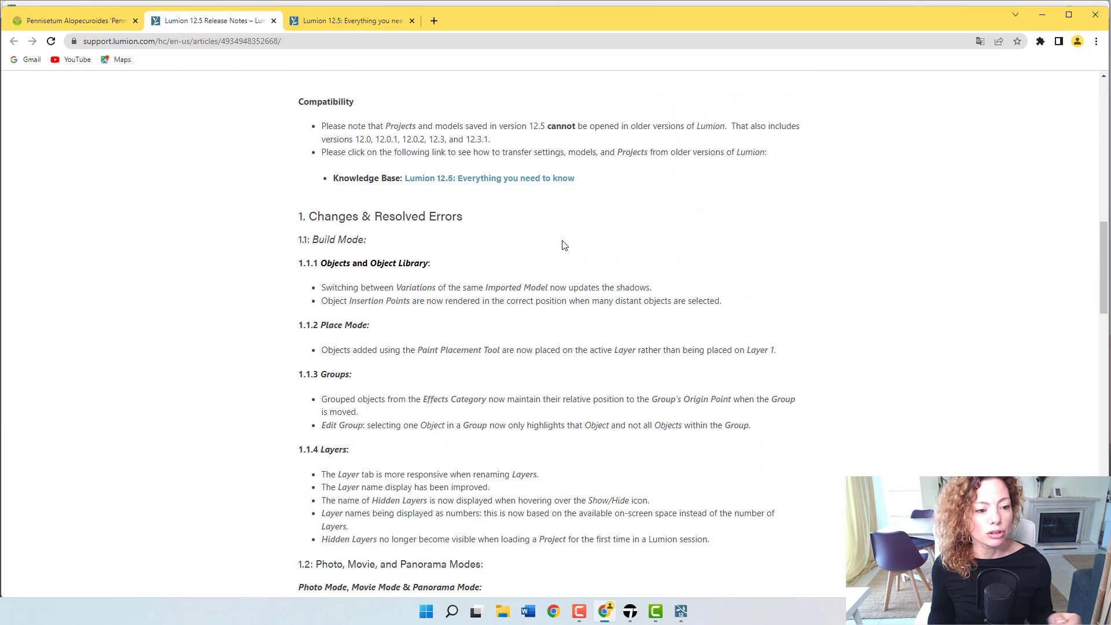
pyautogui.scroll(-3)
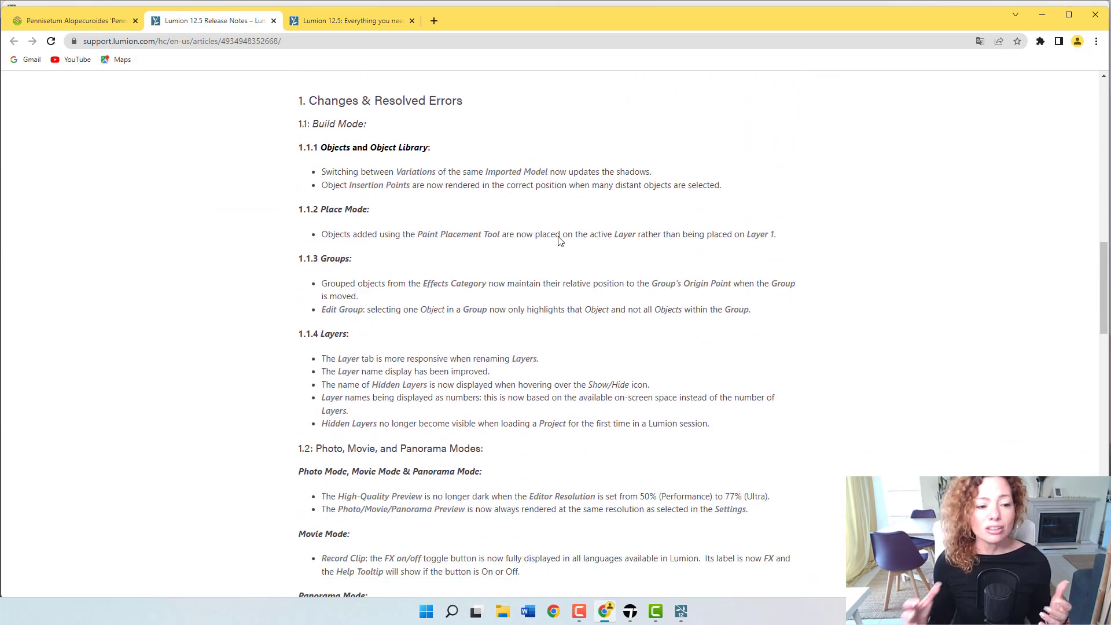
pyautogui.moveTo(548, 269)
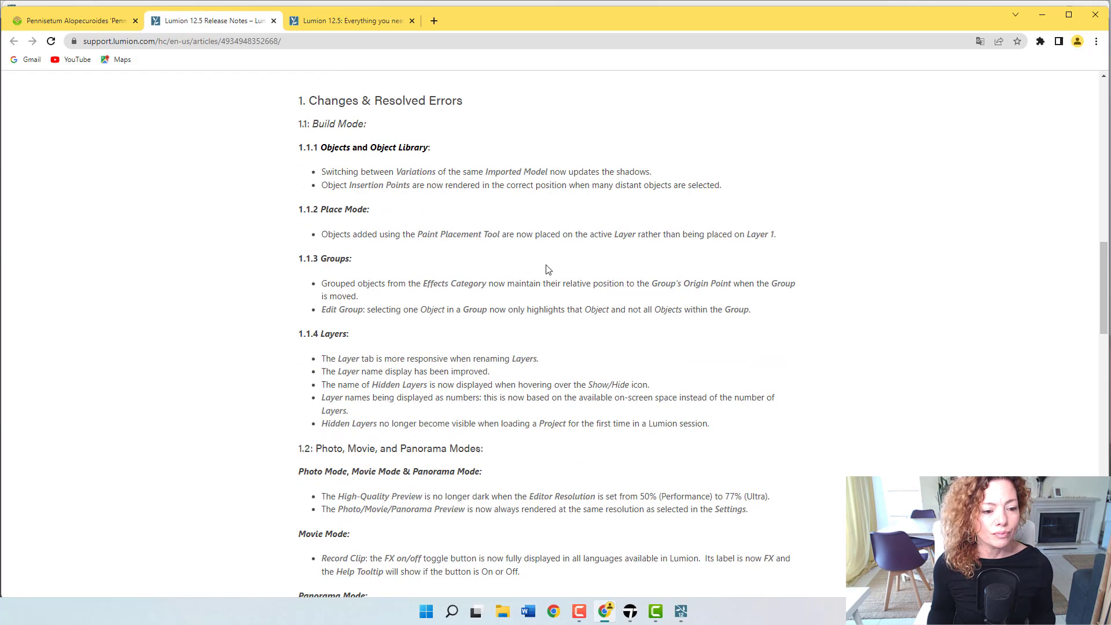
pyautogui.scroll(-3)
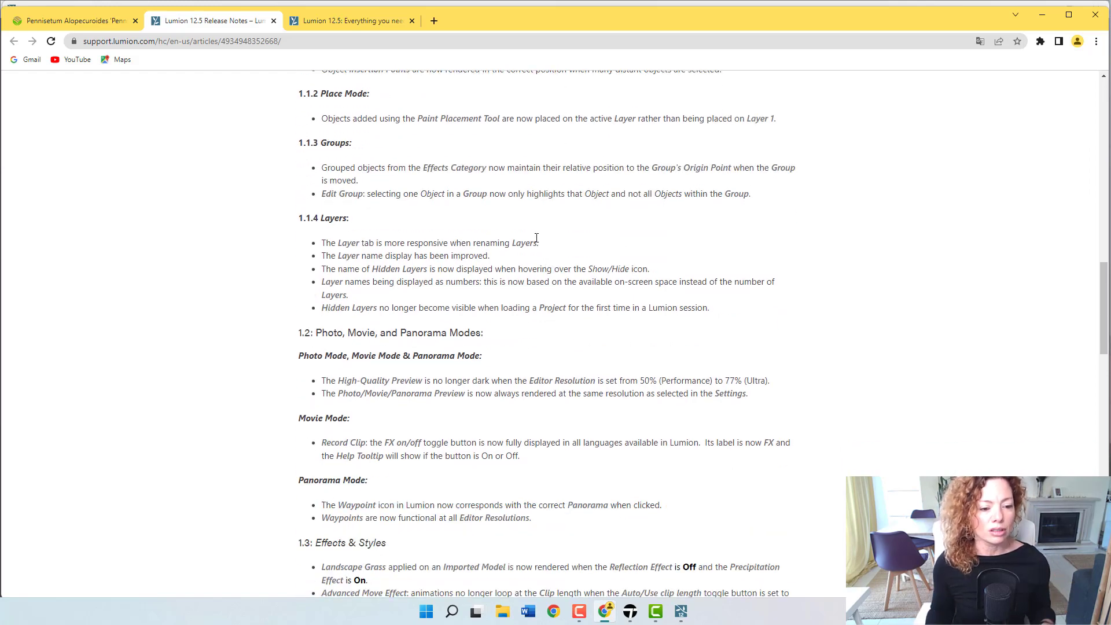
pyautogui.scroll(-3)
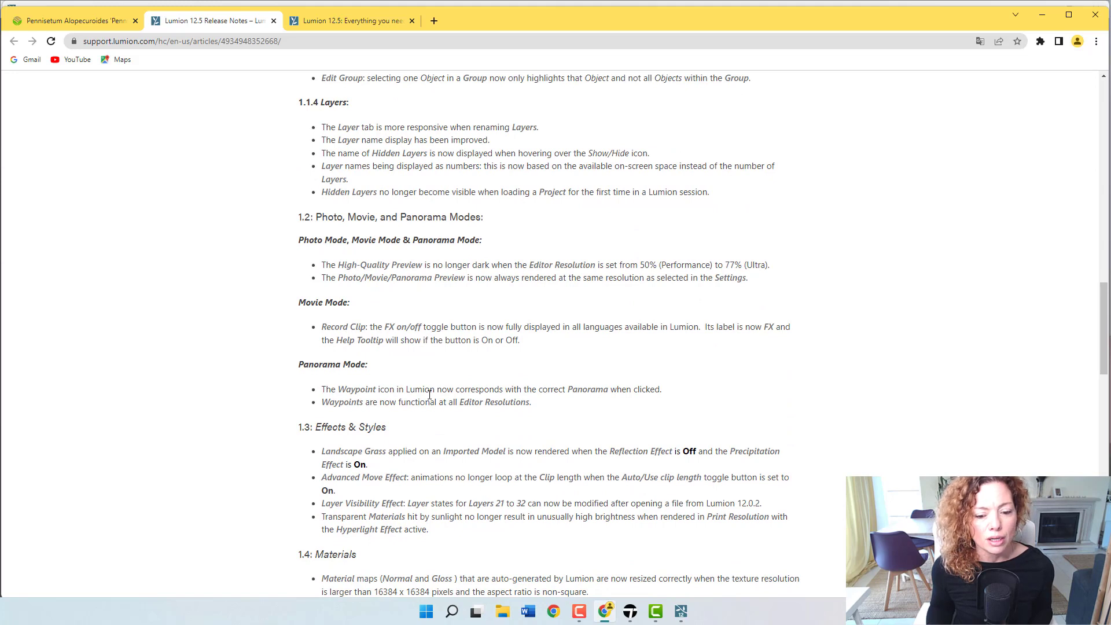
pyautogui.moveTo(591, 359)
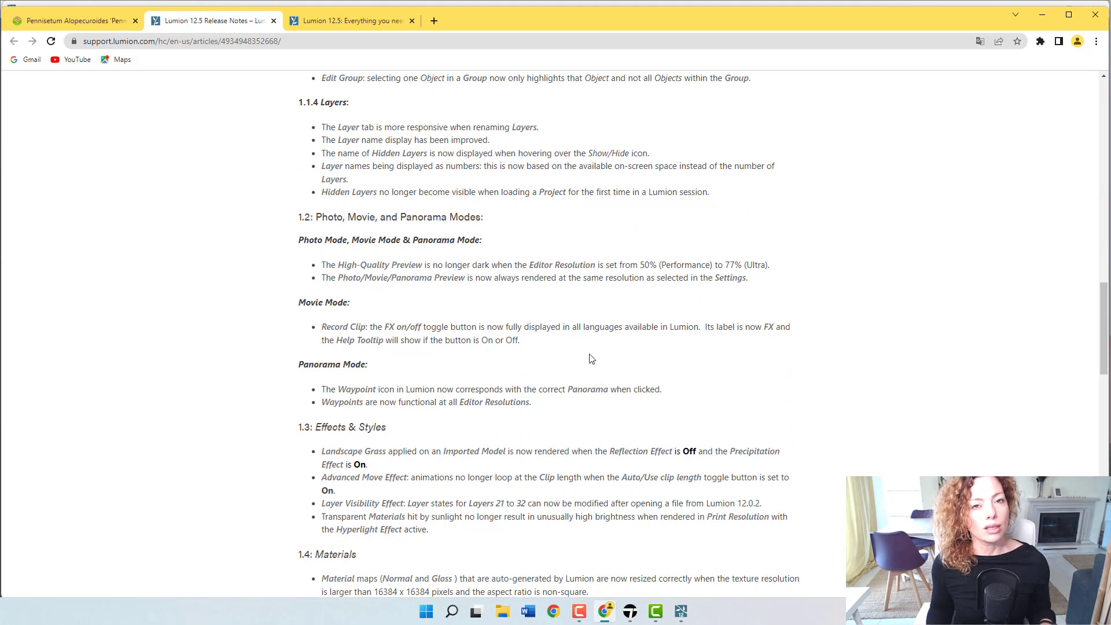
pyautogui.moveTo(733, 443)
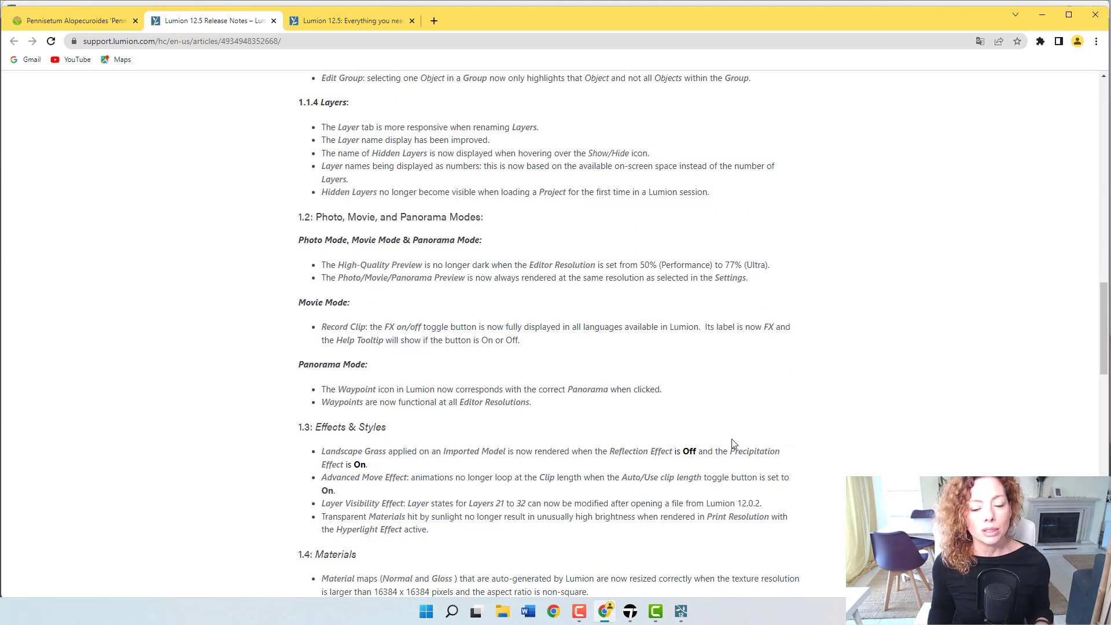
pyautogui.click(679, 611)
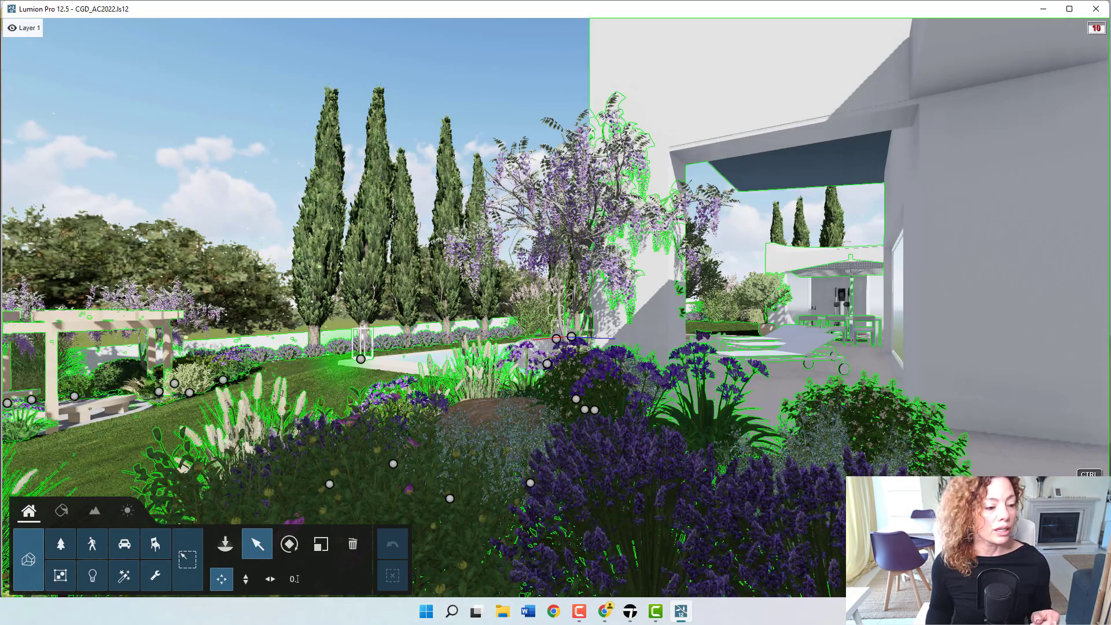
pyautogui.click(28, 28)
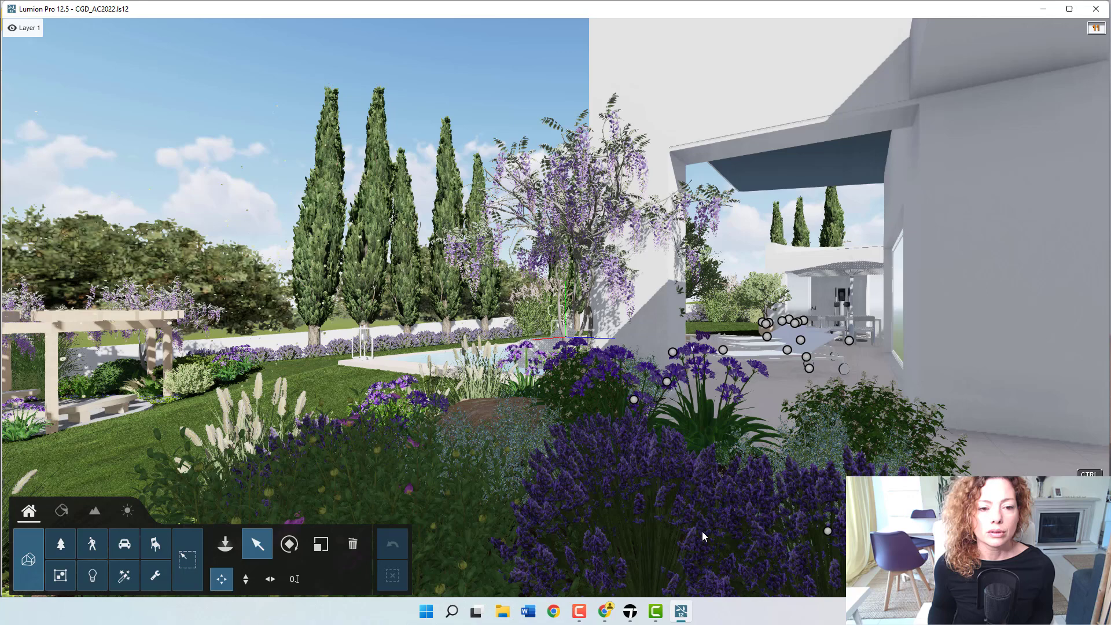
pyautogui.moveTo(692, 532)
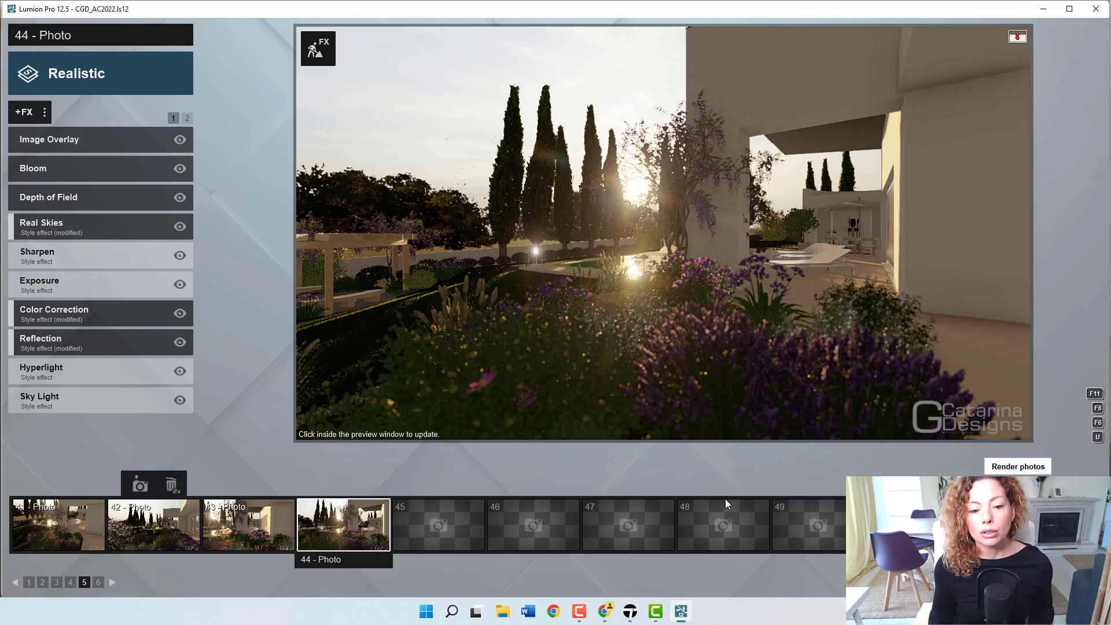
# Step: Bring up the Render photos dialog for the current shot
pyautogui.click(1016, 466)
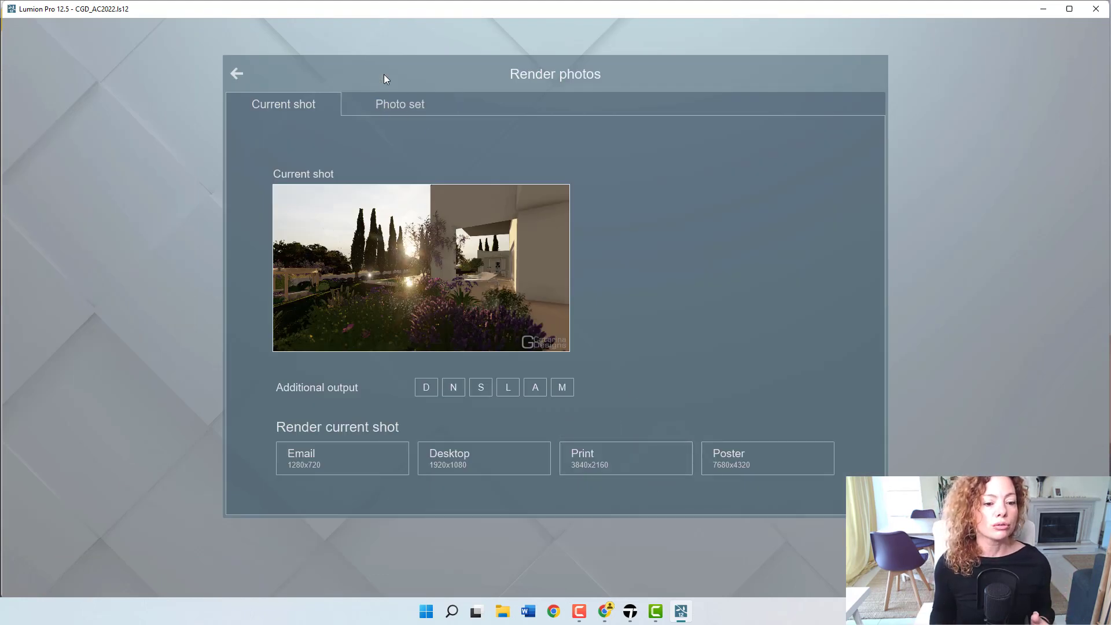
# Step: Show the Photo set rendering choices, starting on the first photo set
pyautogui.click(399, 104)
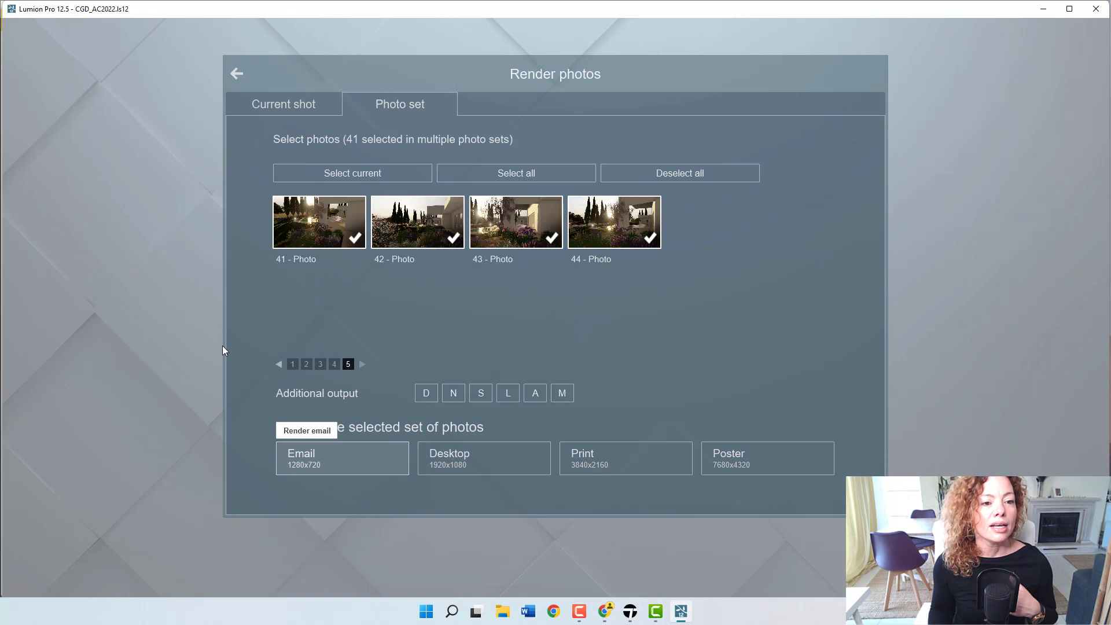
pyautogui.moveTo(303, 342)
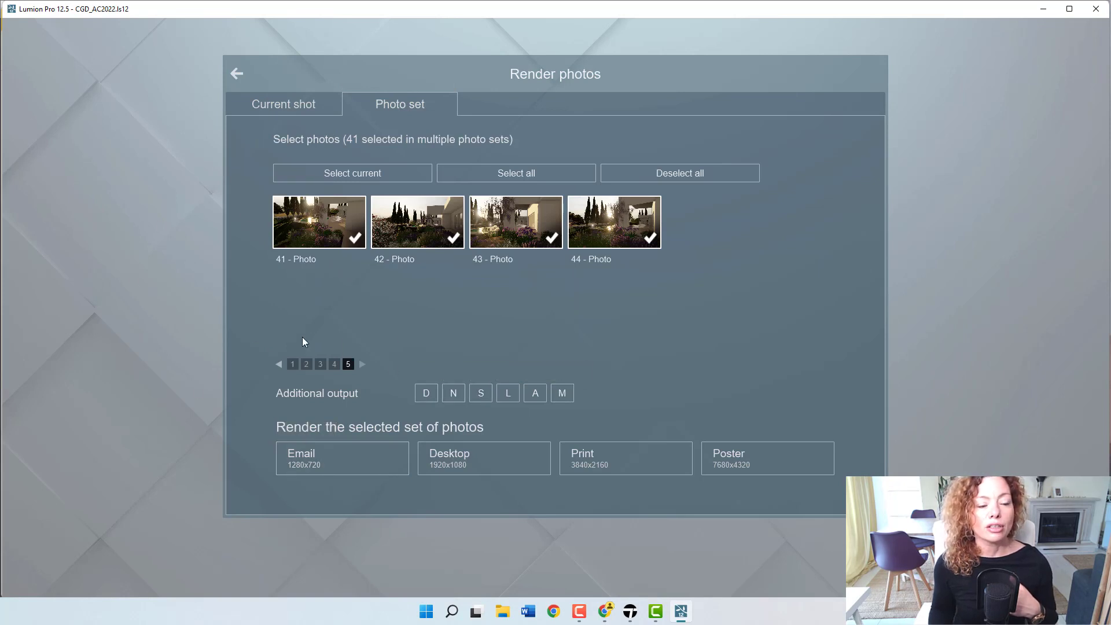
pyautogui.moveTo(528, 270)
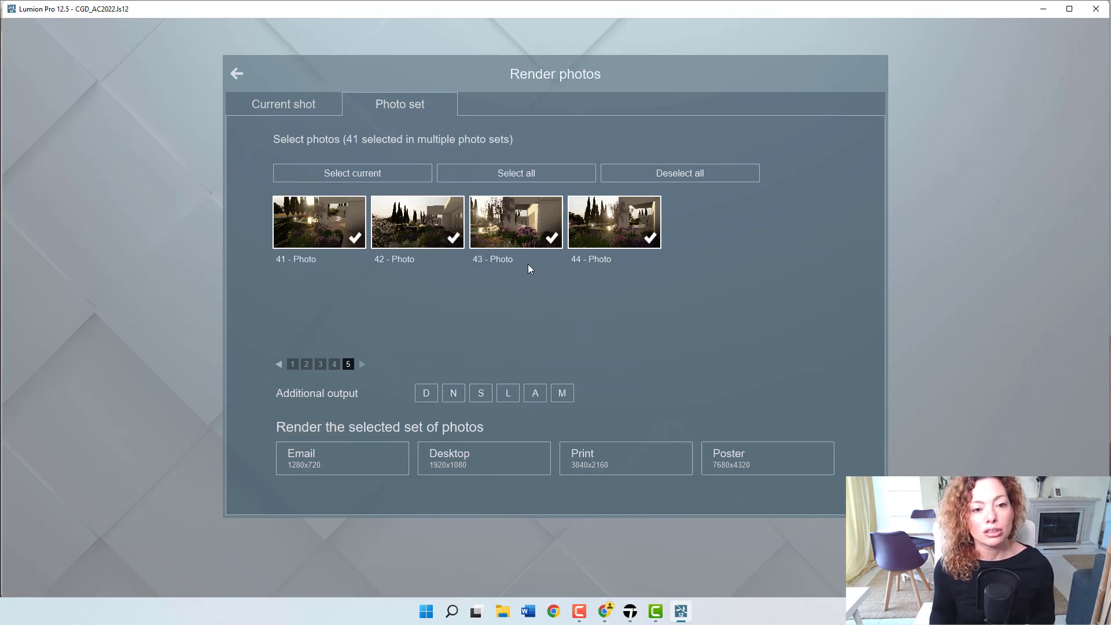
pyautogui.moveTo(542, 252)
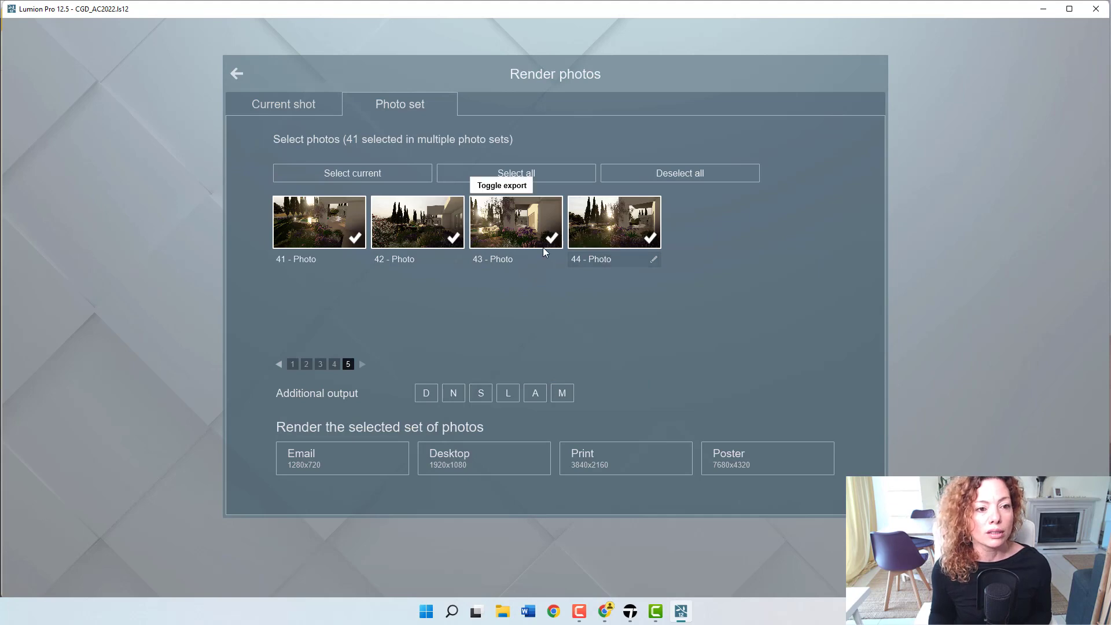
pyautogui.moveTo(320, 341)
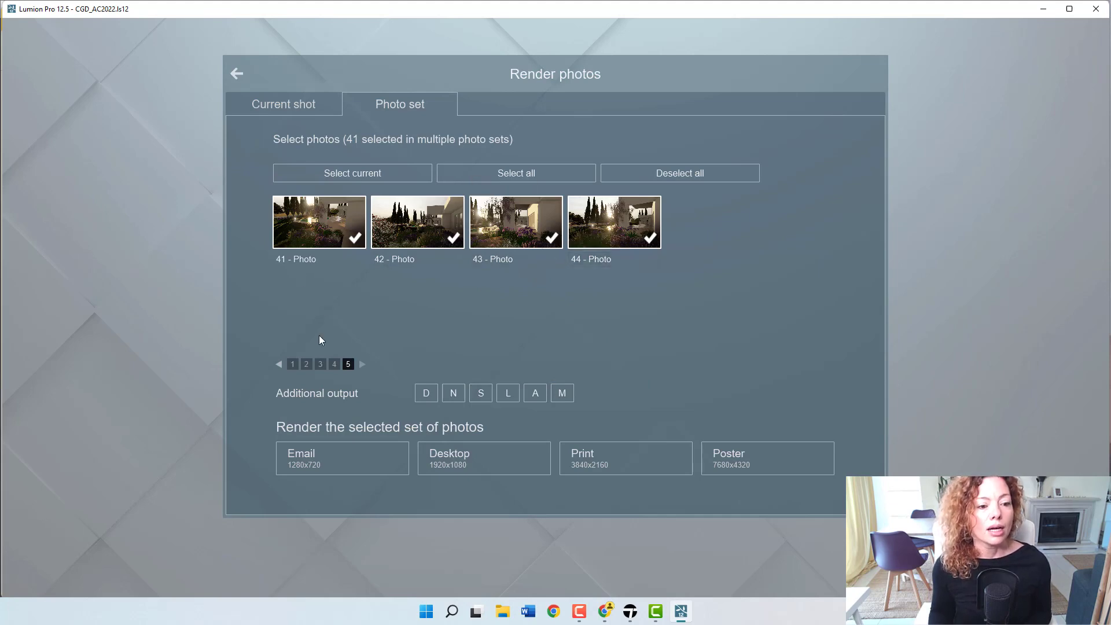
pyautogui.moveTo(325, 302)
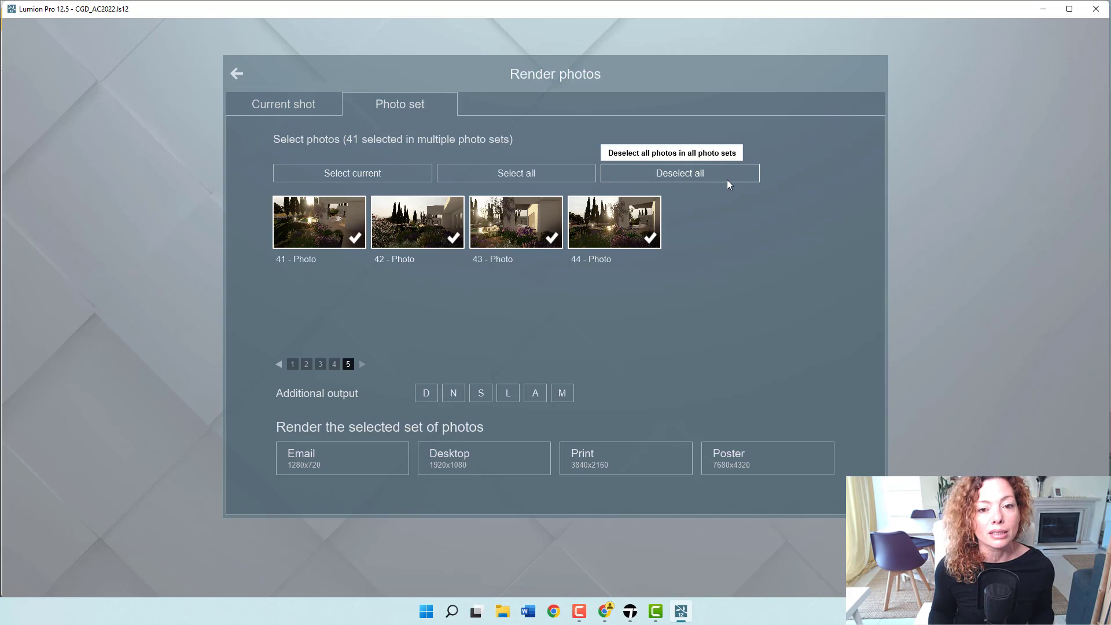
pyautogui.moveTo(767, 278)
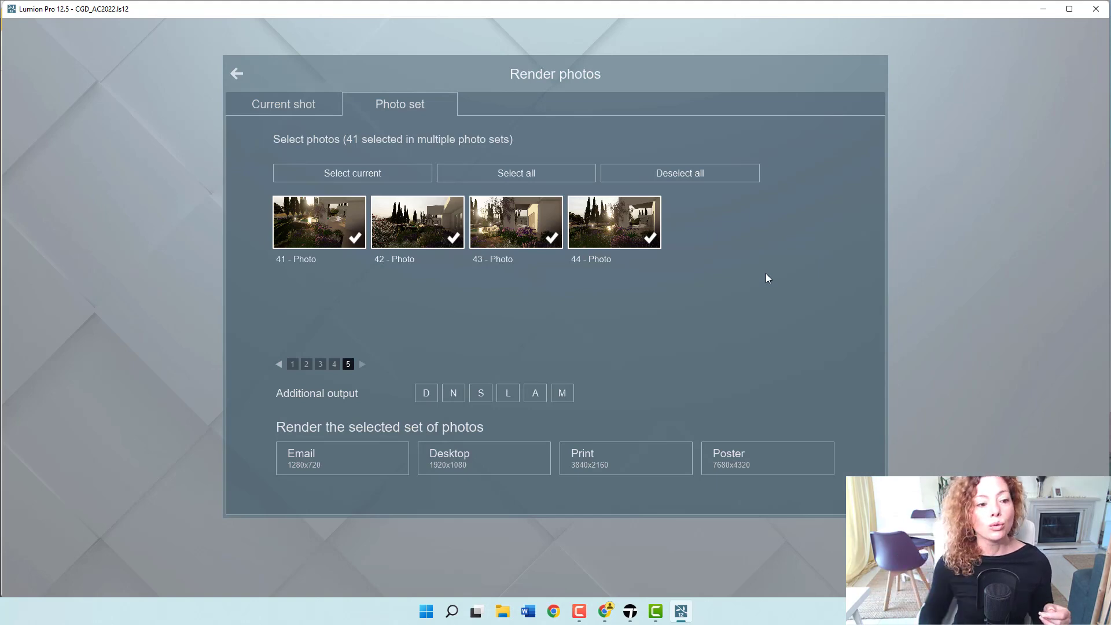
pyautogui.click(292, 363)
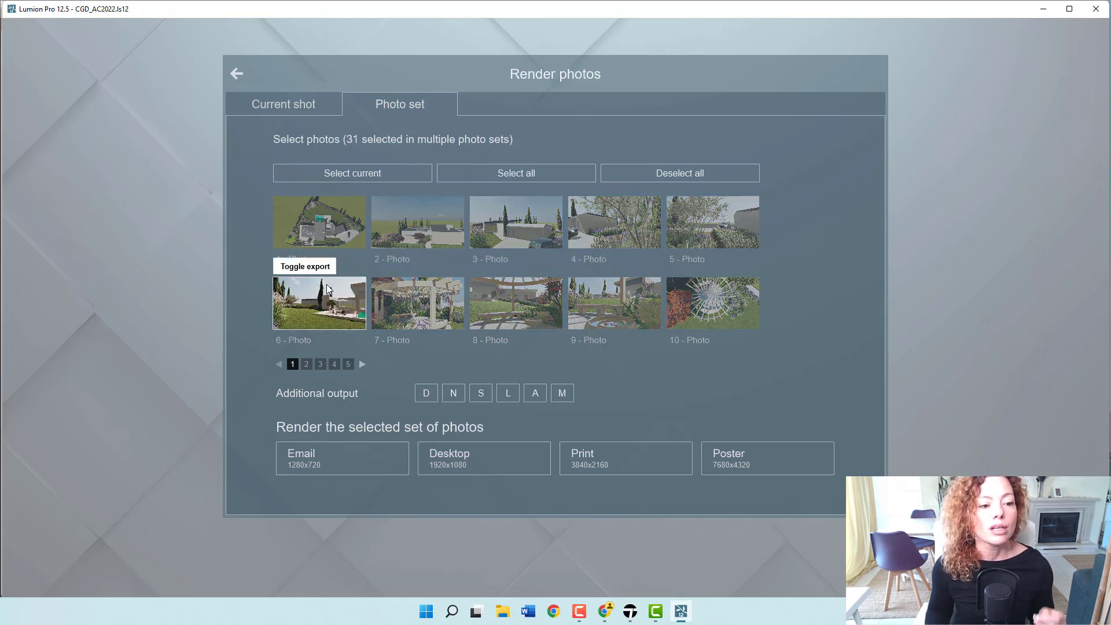
# Step: Select only the current set, then in photo set 5 keep photos 41–43 for export and leave 44 out
pyautogui.click(333, 364)
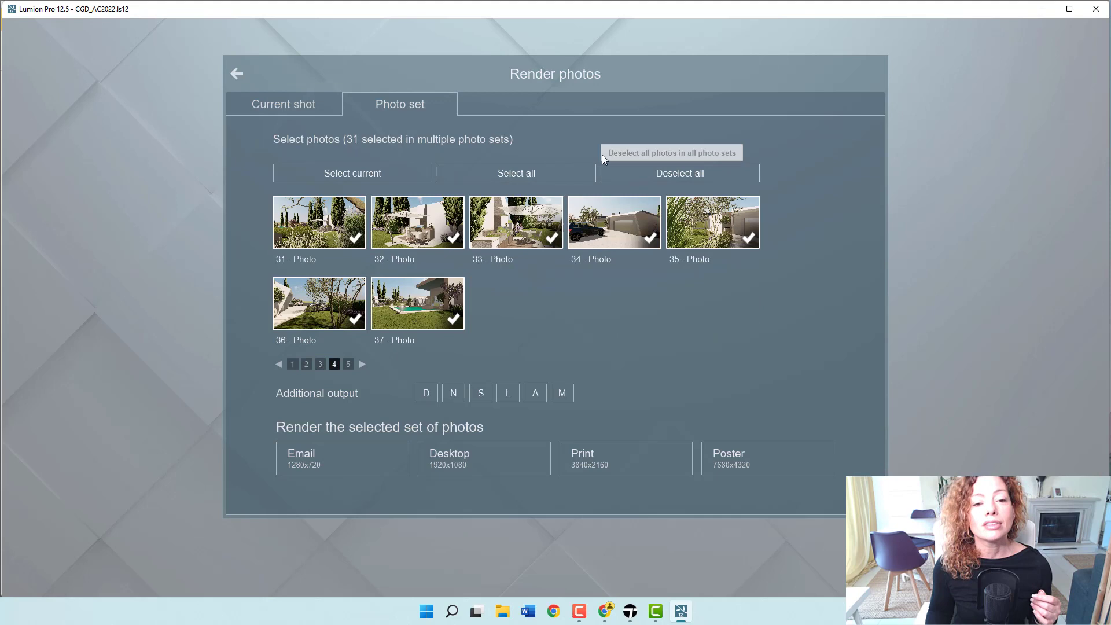
pyautogui.moveTo(516, 173)
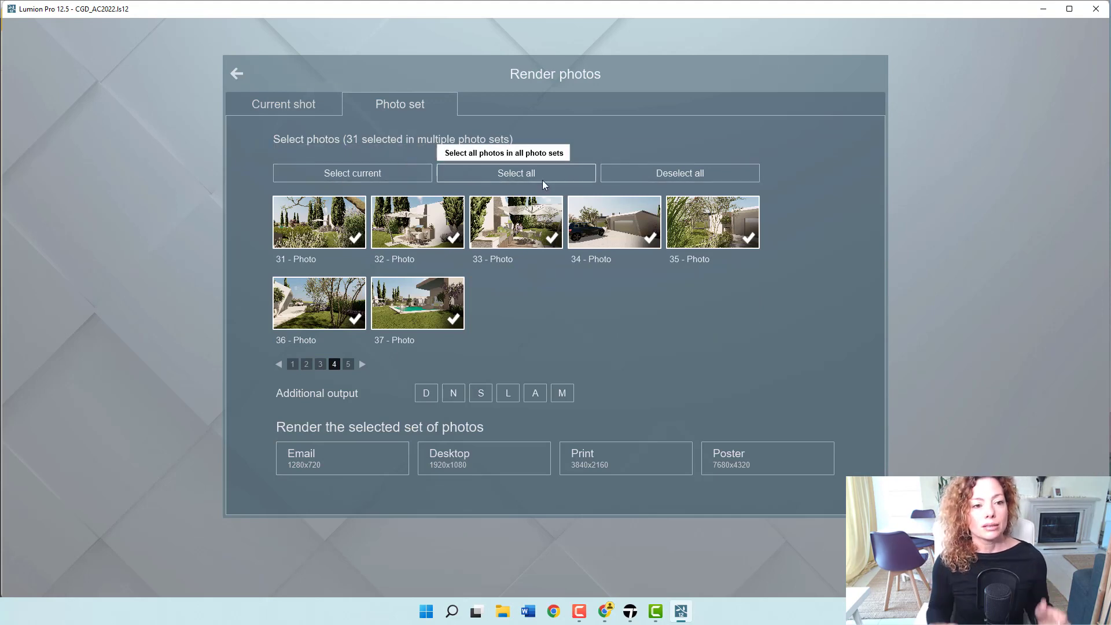
pyautogui.click(352, 173)
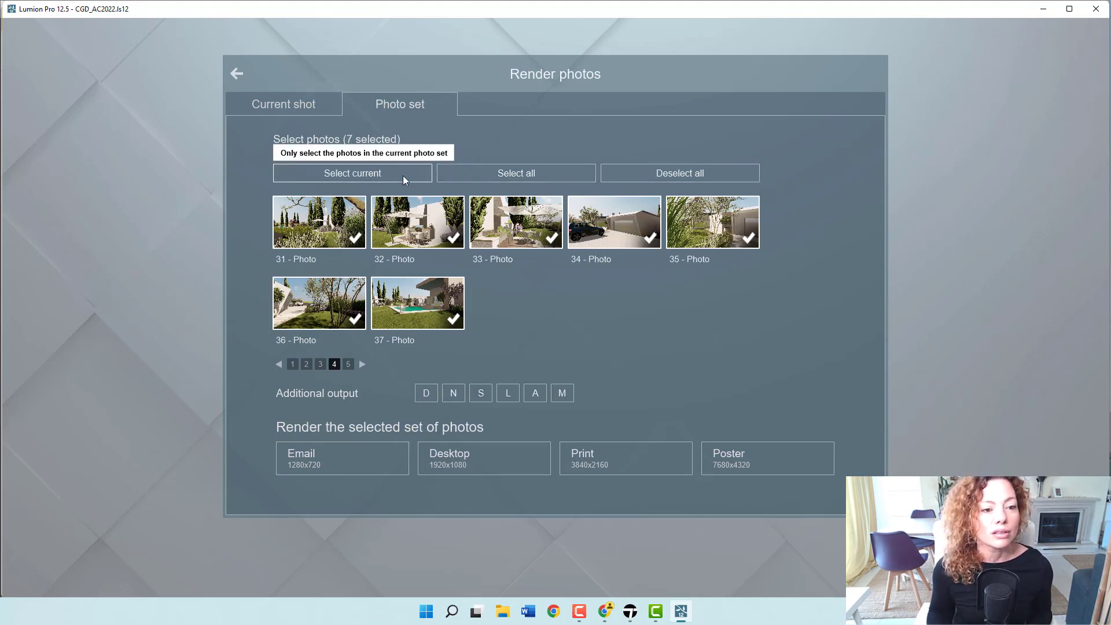
pyautogui.moveTo(334, 383)
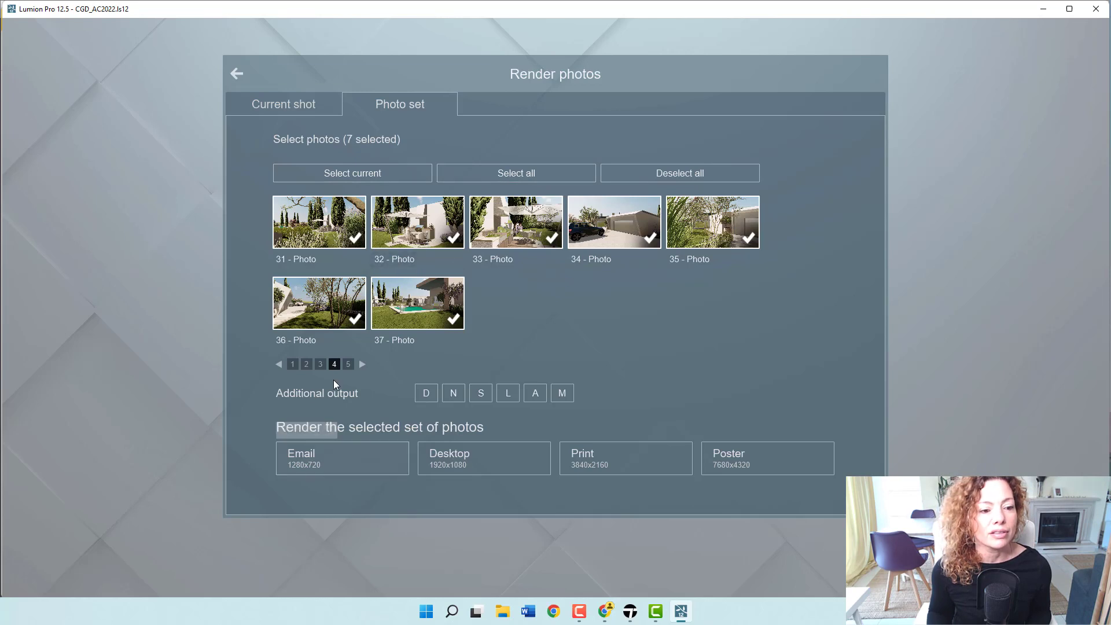
pyautogui.click(347, 363)
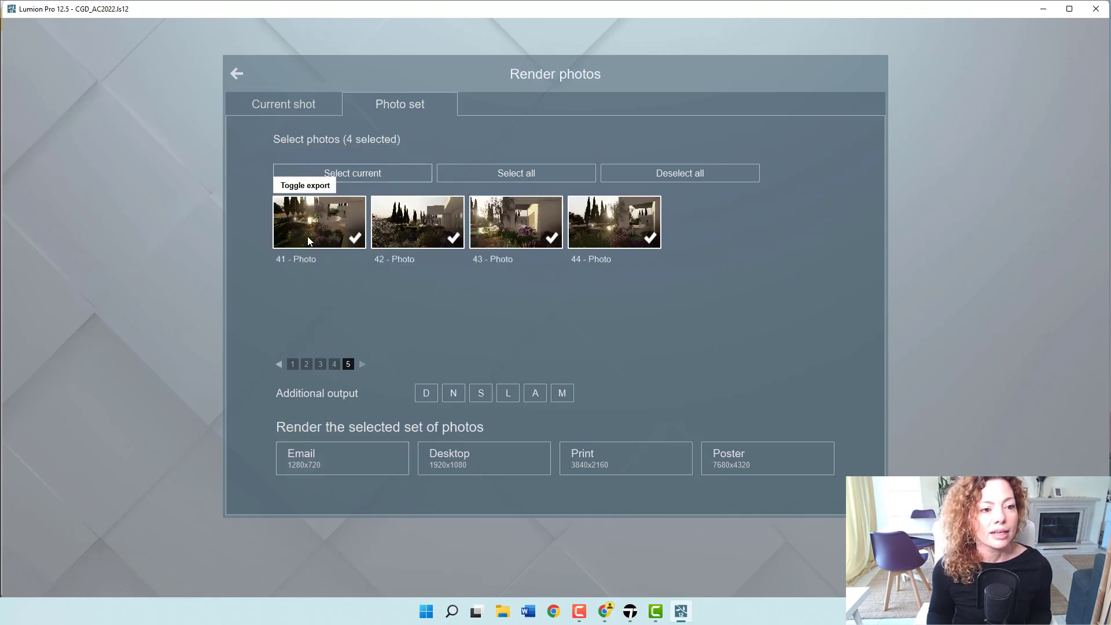
pyautogui.moveTo(558, 196)
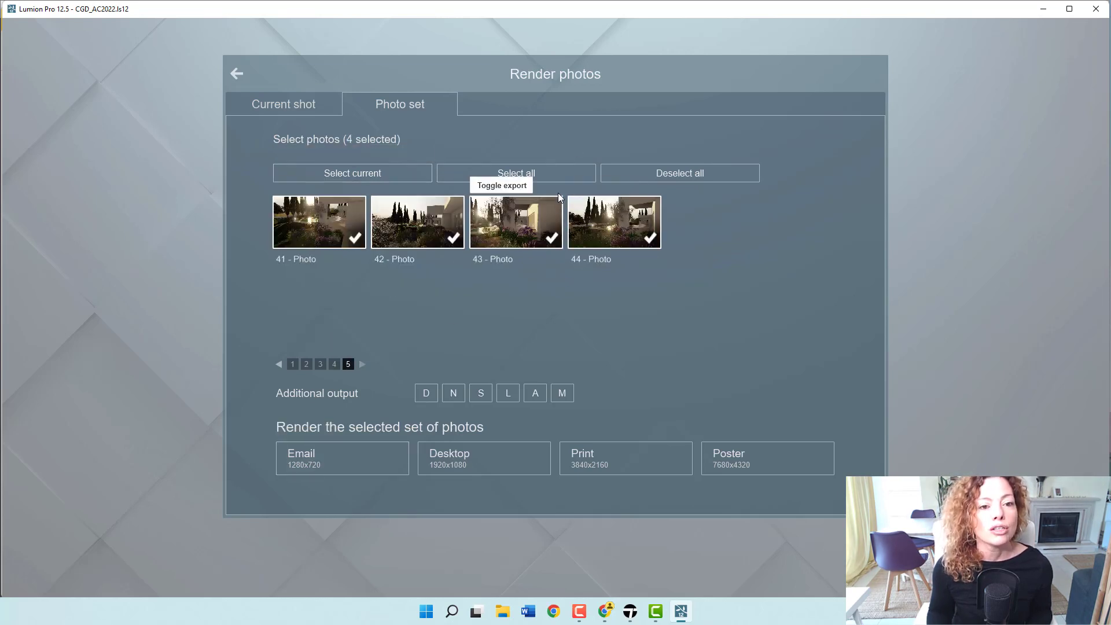
pyautogui.click(678, 173)
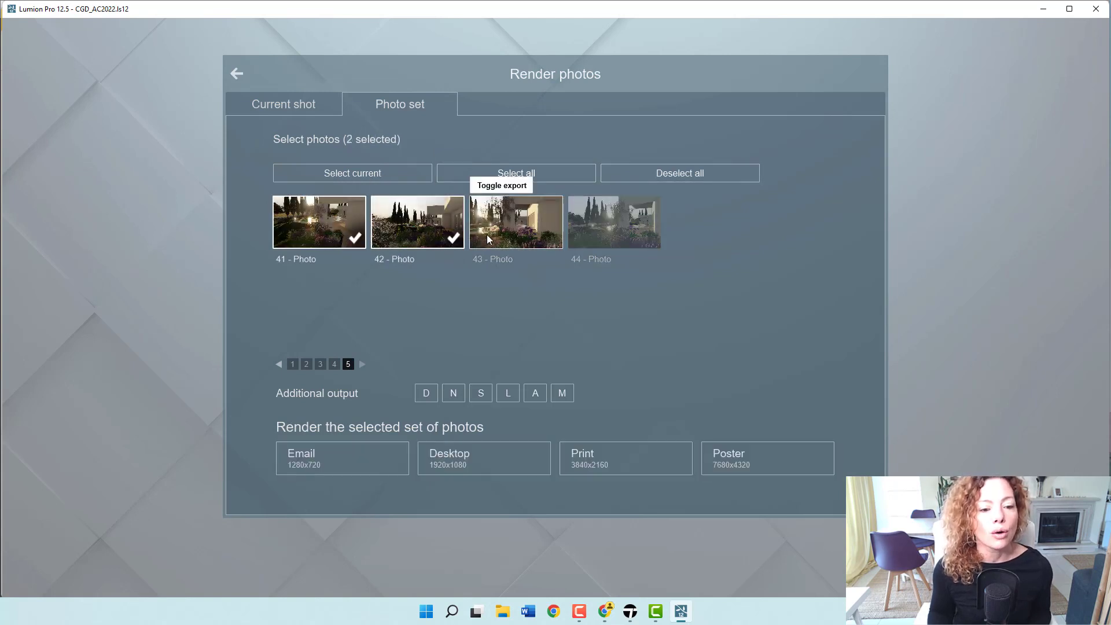
pyautogui.click(515, 221)
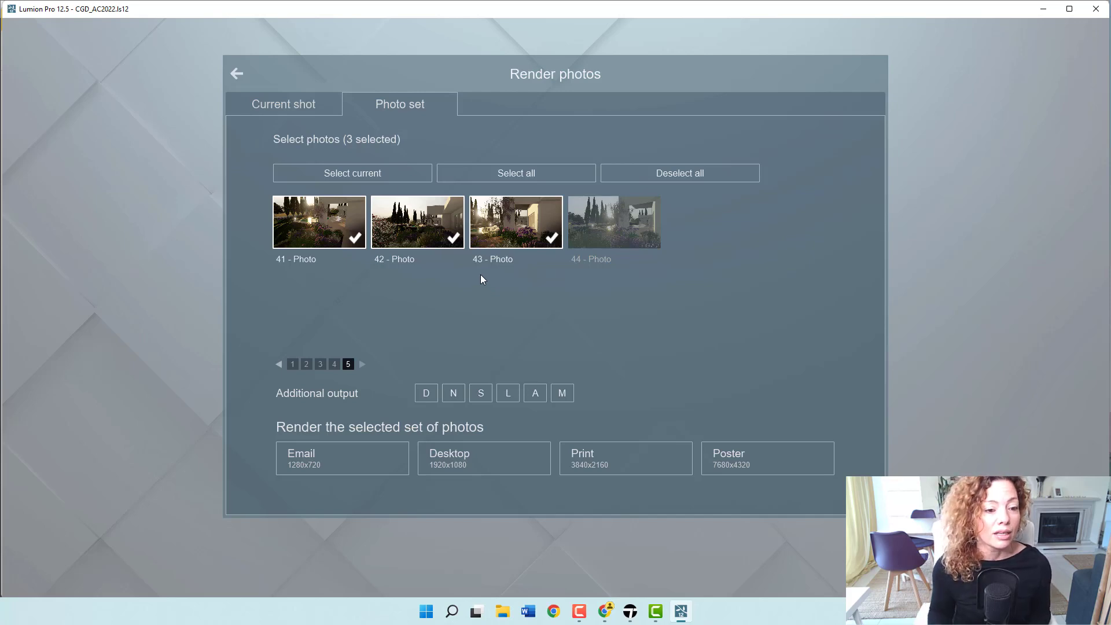
# Step: Page to photo set 4 and mark photos 31, 32 and 33 for export
pyautogui.click(292, 364)
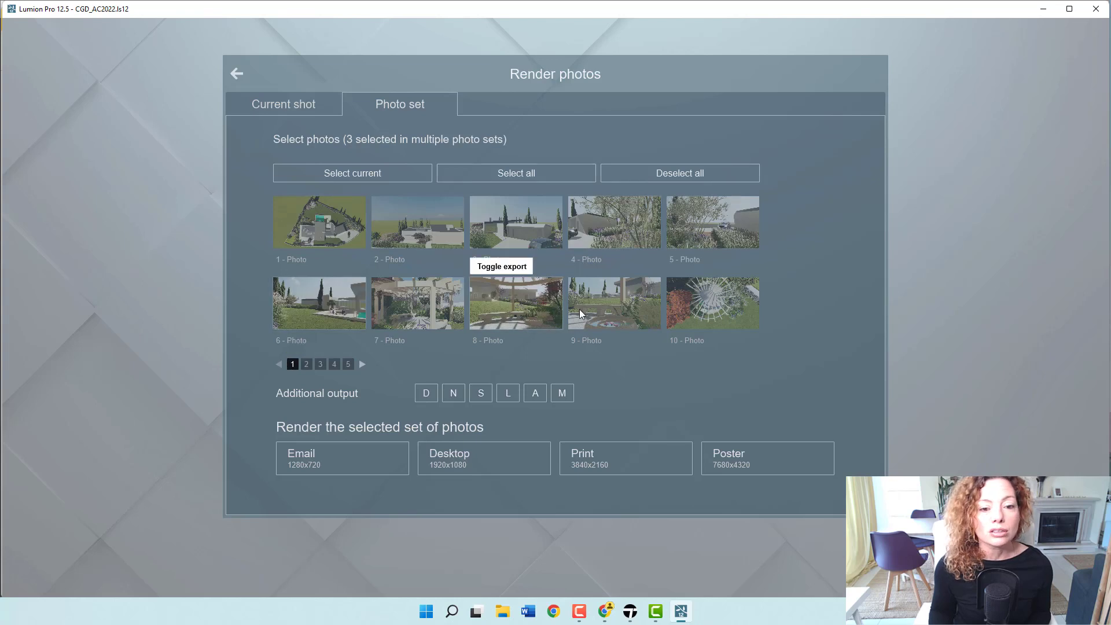
pyautogui.click(334, 363)
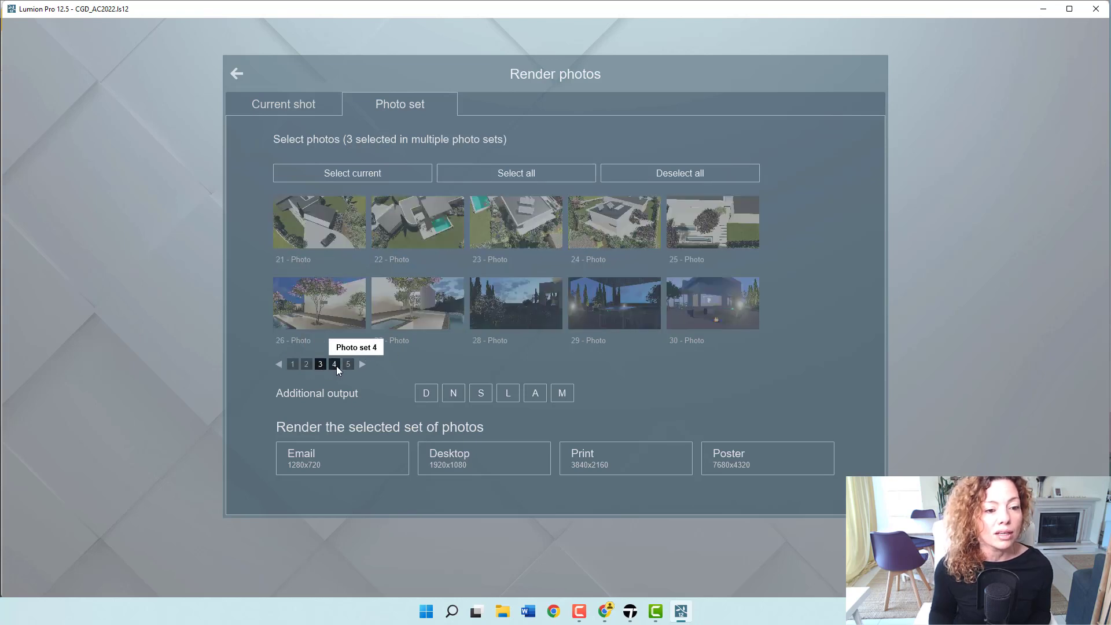
pyautogui.click(333, 363)
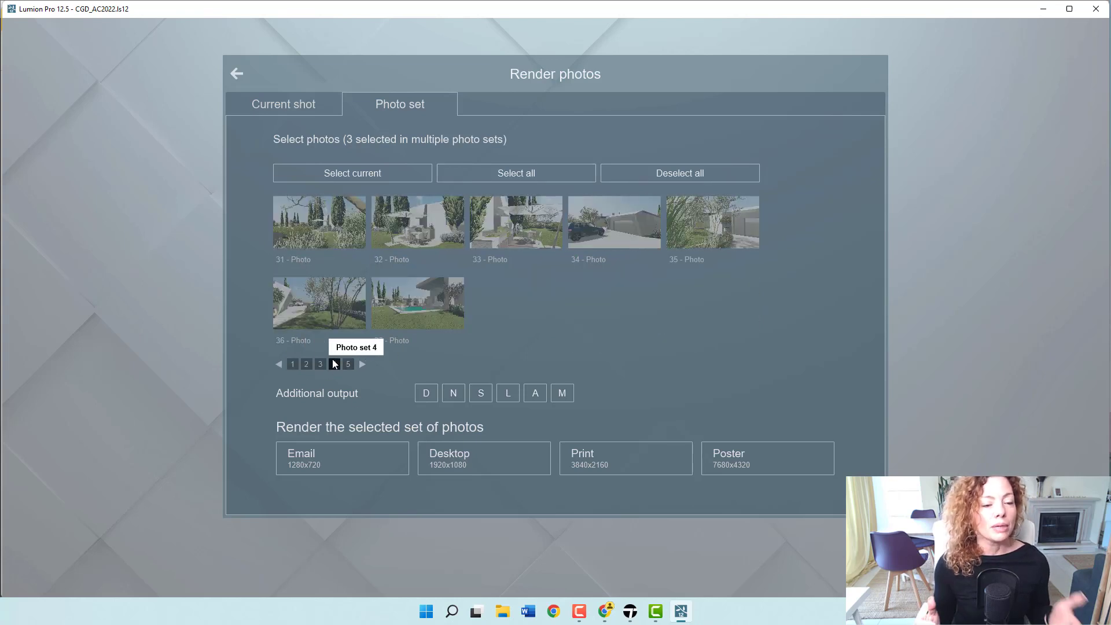
pyautogui.click(333, 363)
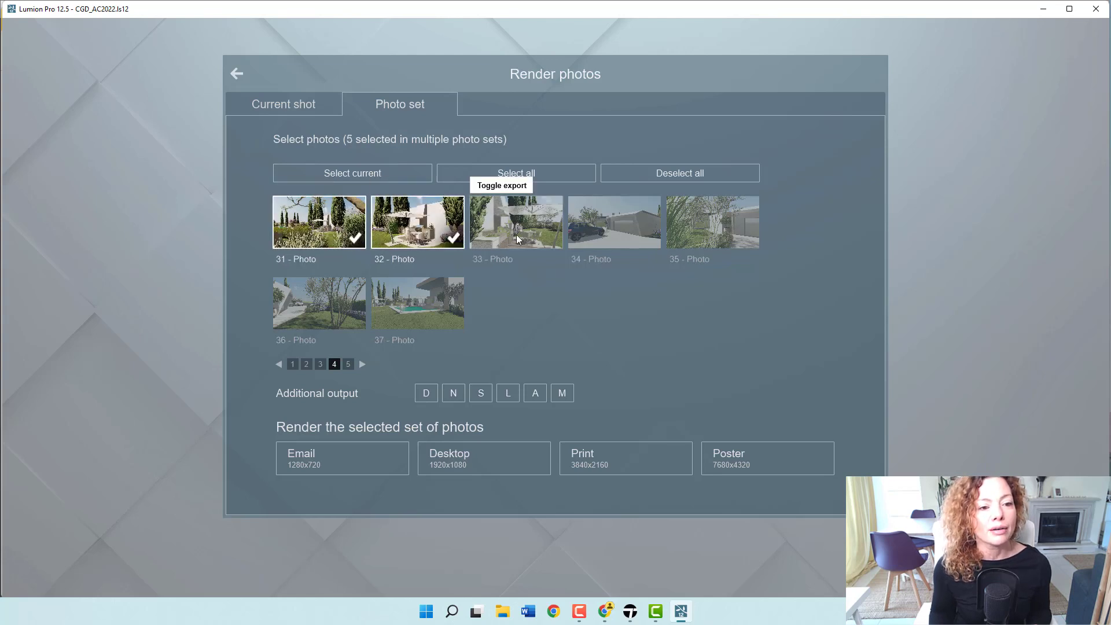
pyautogui.click(515, 221)
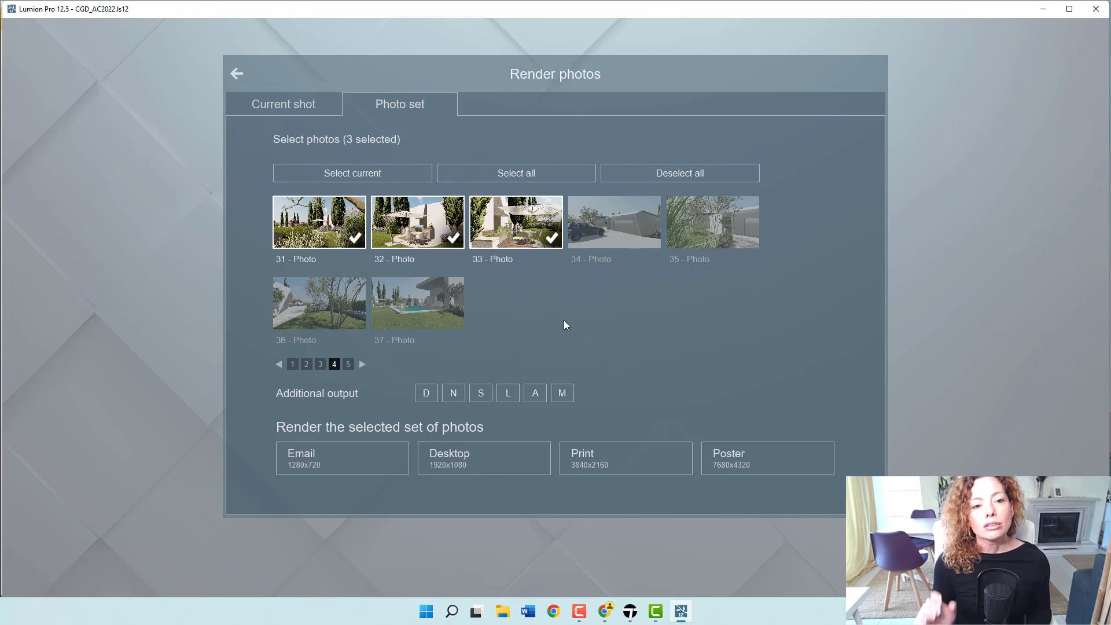
pyautogui.moveTo(439, 234)
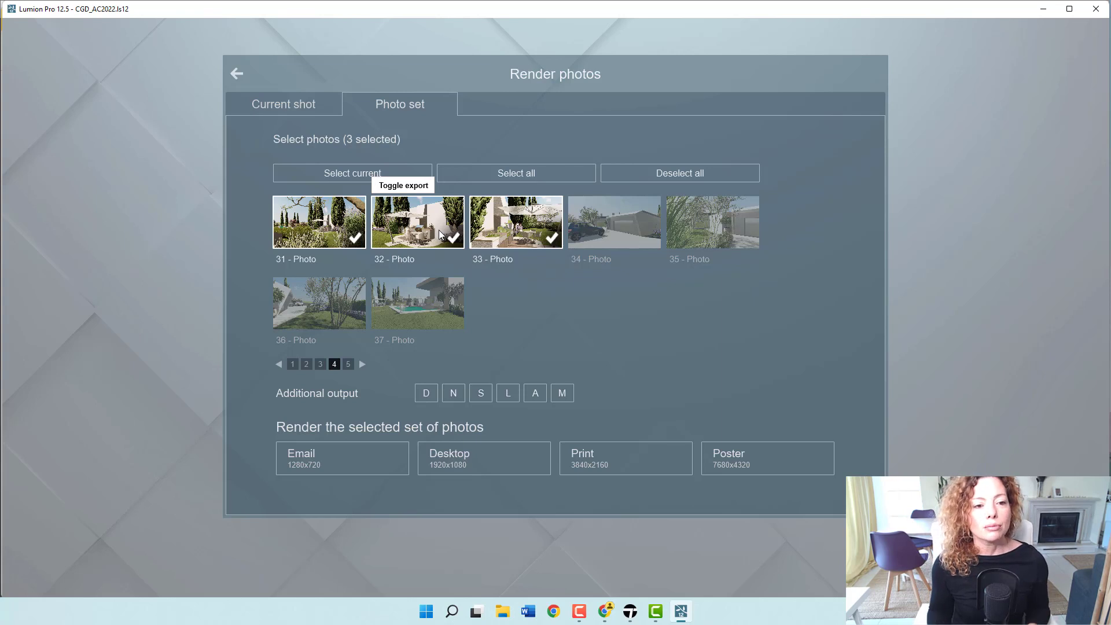
# Step: Mark all four photos 41–44 of photo set 5 for export, seven chosen in total
pyautogui.click(348, 364)
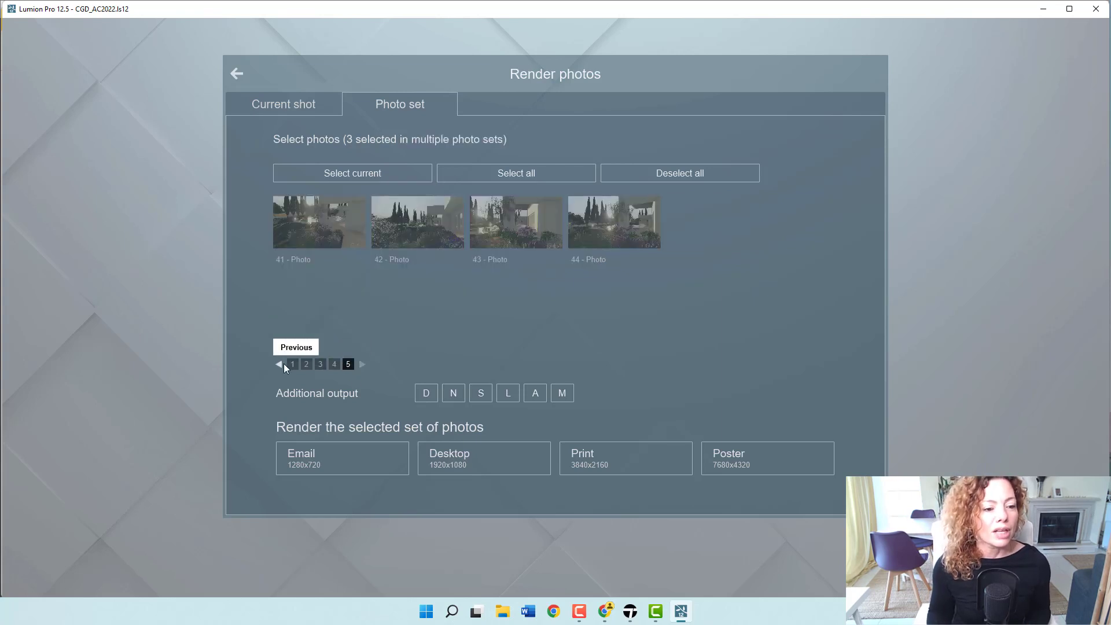
pyautogui.moveTo(348, 363)
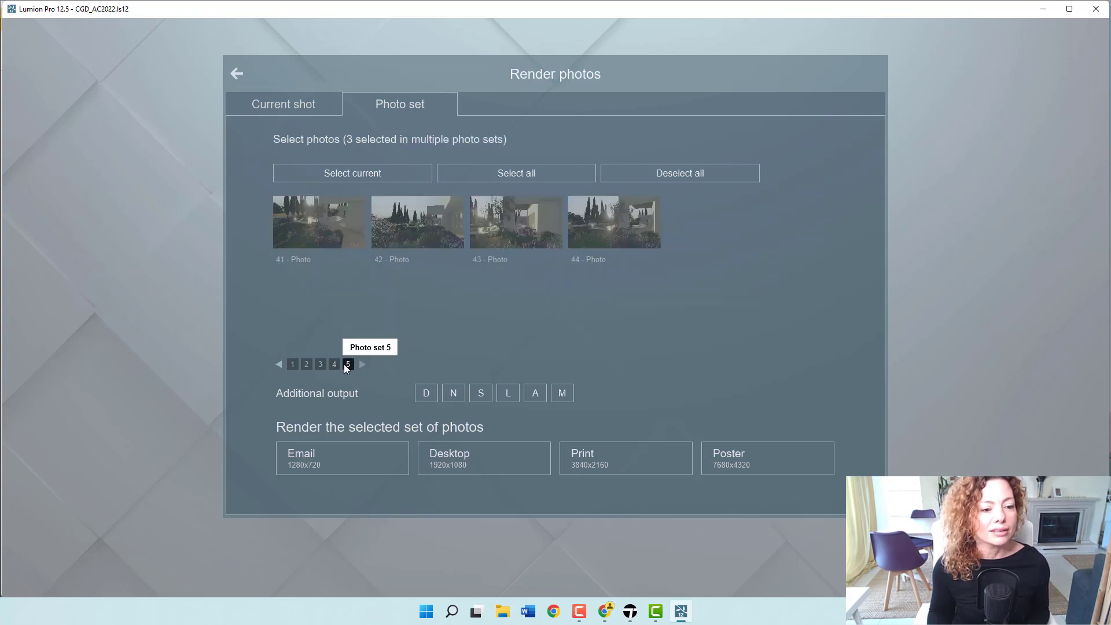
pyautogui.click(319, 221)
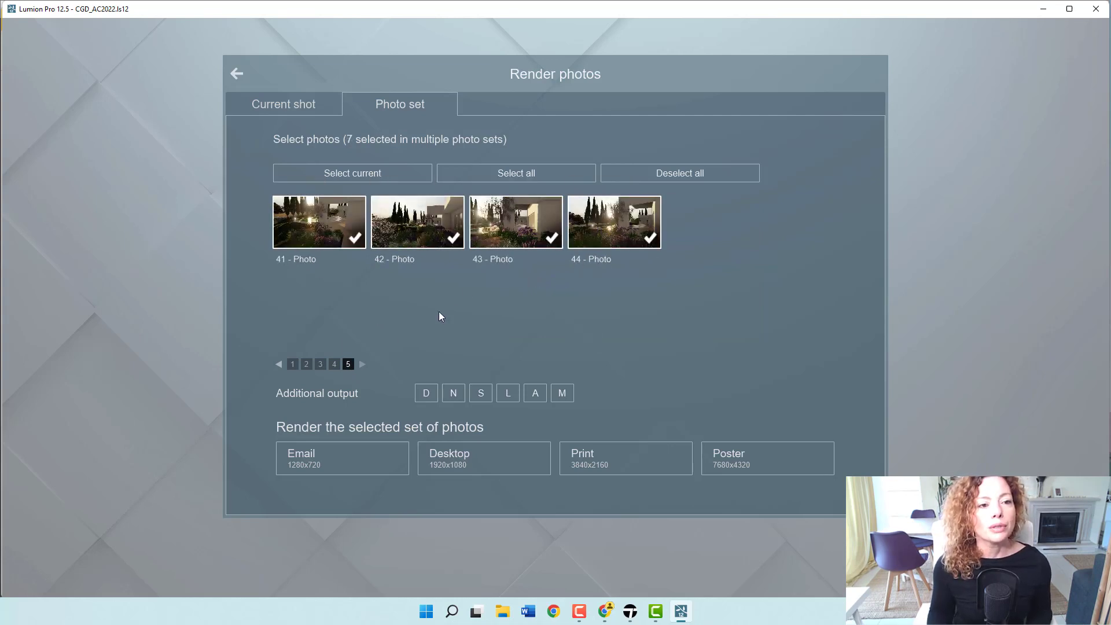
pyautogui.moveTo(425, 326)
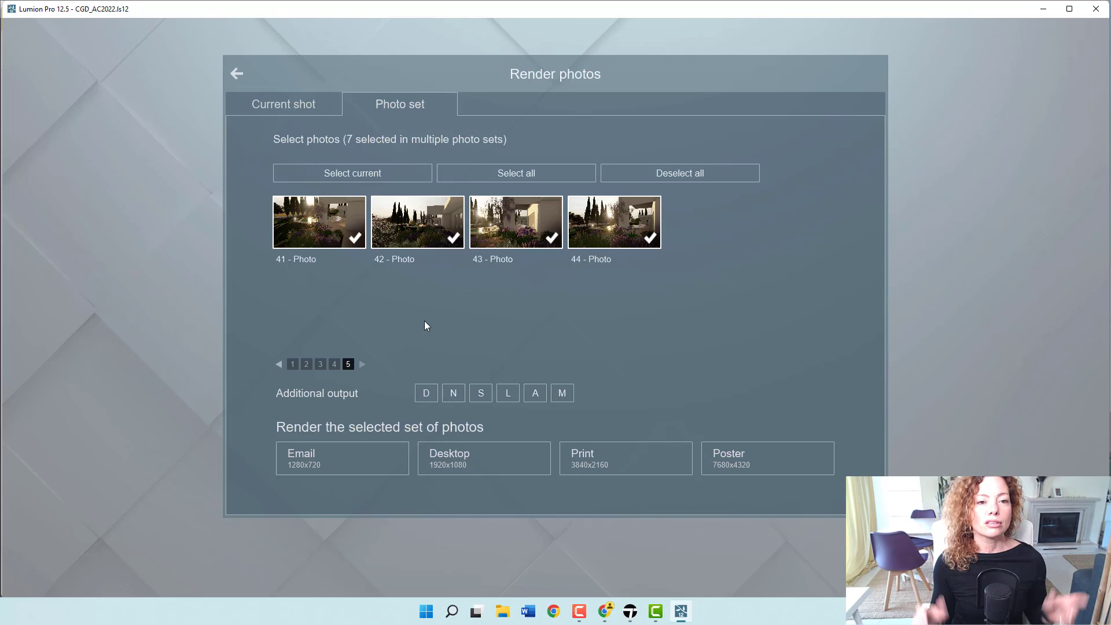
pyautogui.moveTo(432, 313)
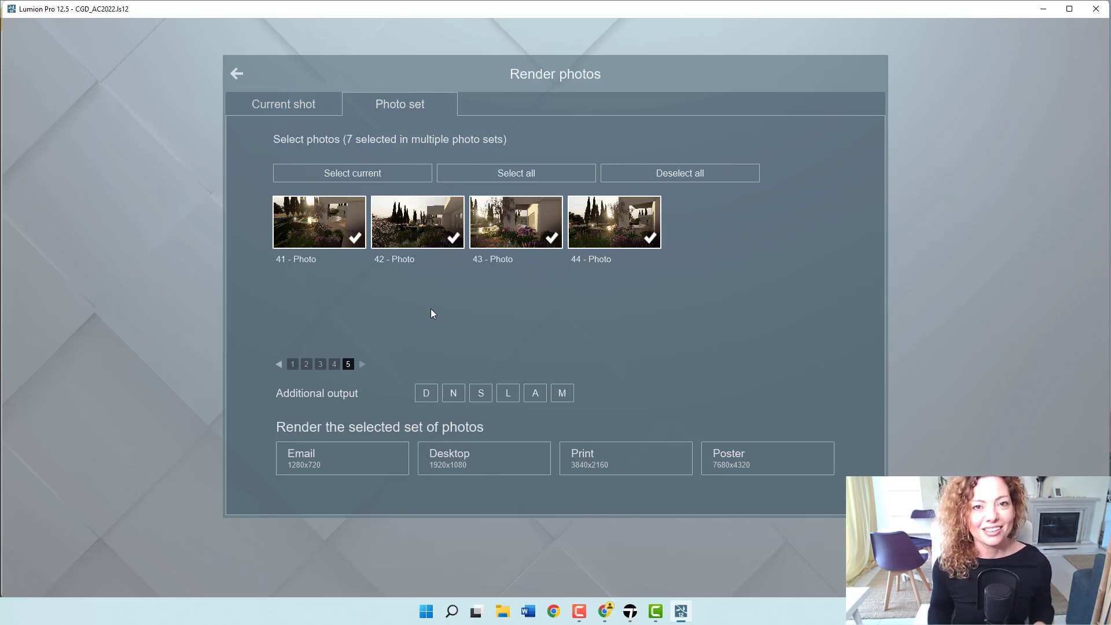
pyautogui.moveTo(404, 310)
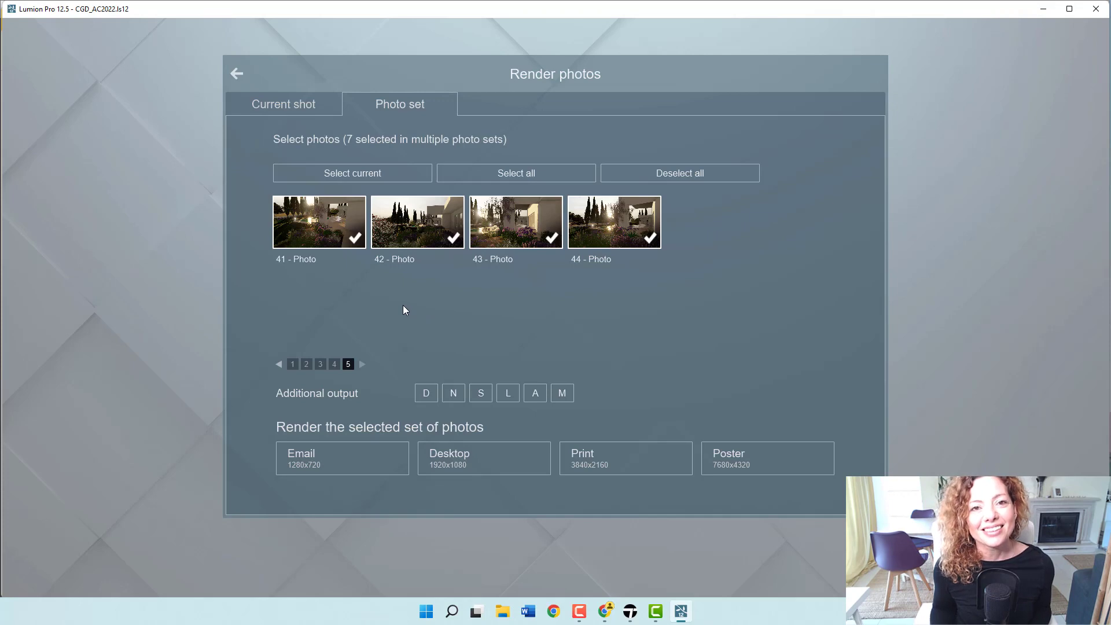